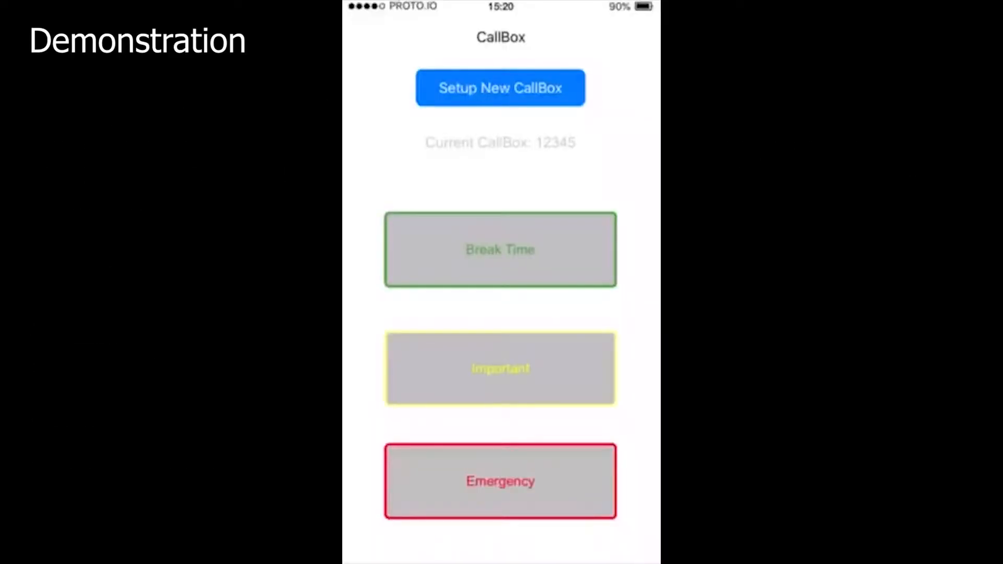
Step: Choose Setup New CallBox to reach the Select A Network screen
{"action": "left_click", "coordinate": [500, 87]}
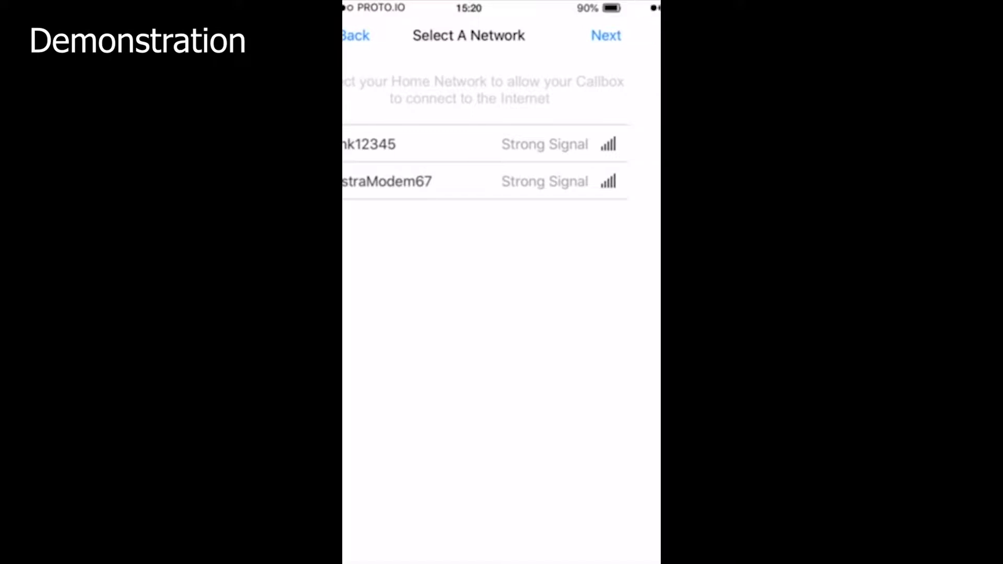
Step: Connect the CallBox via Next and Done!, then send a message to show 'Message Sent!'
{"action": "left_click", "coordinate": [605, 35]}
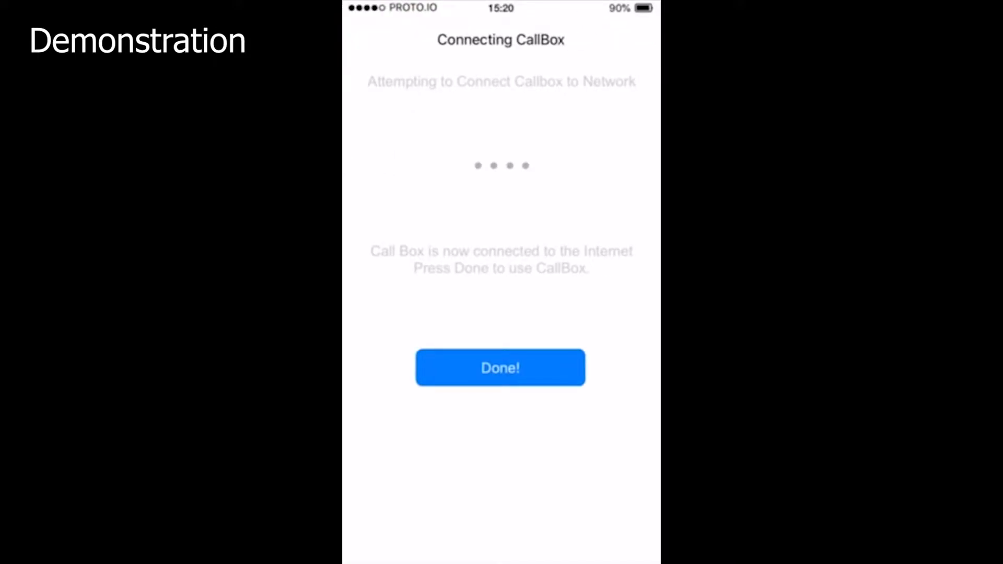
{"action": "left_click", "coordinate": [500, 367]}
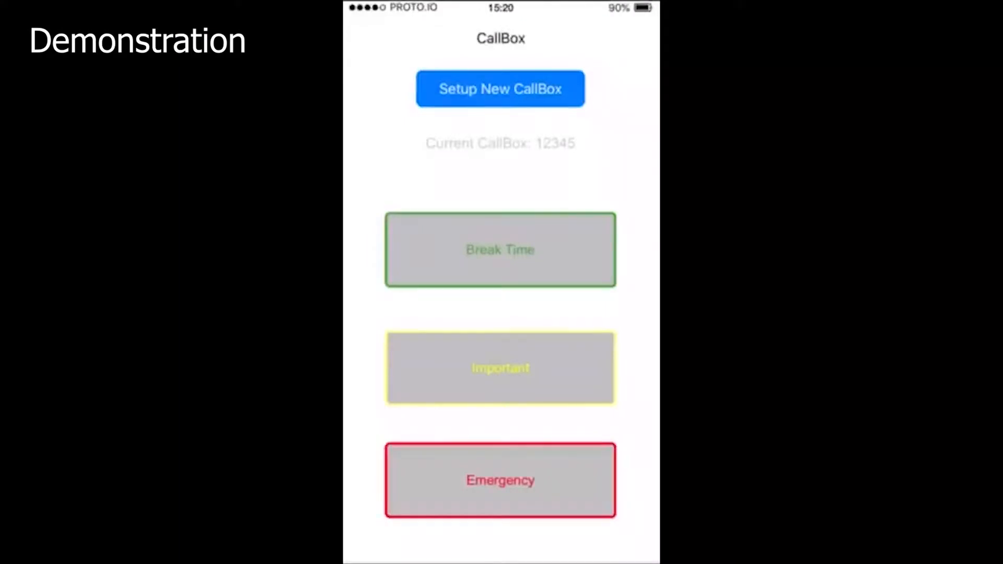
{"action": "left_click", "coordinate": [499, 249]}
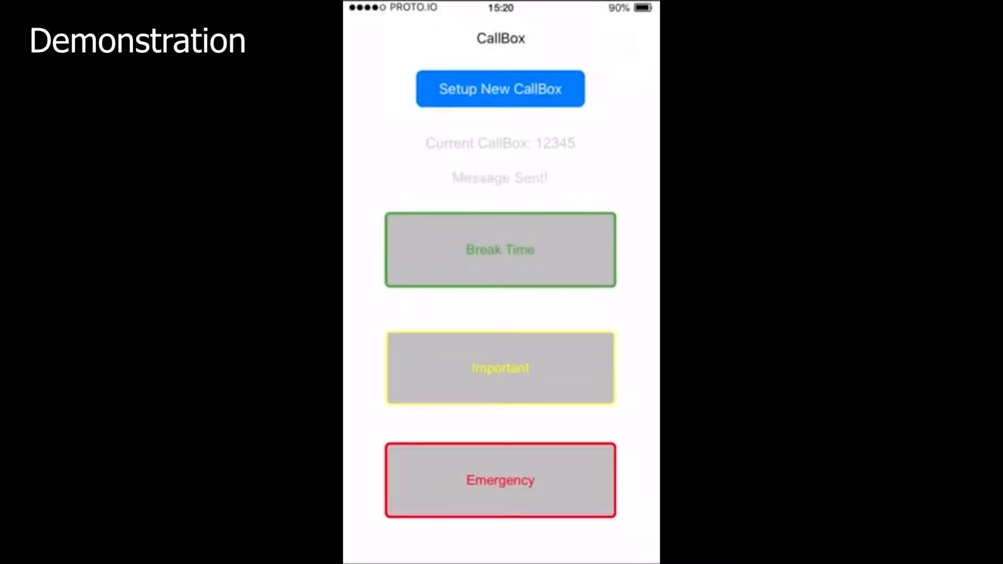